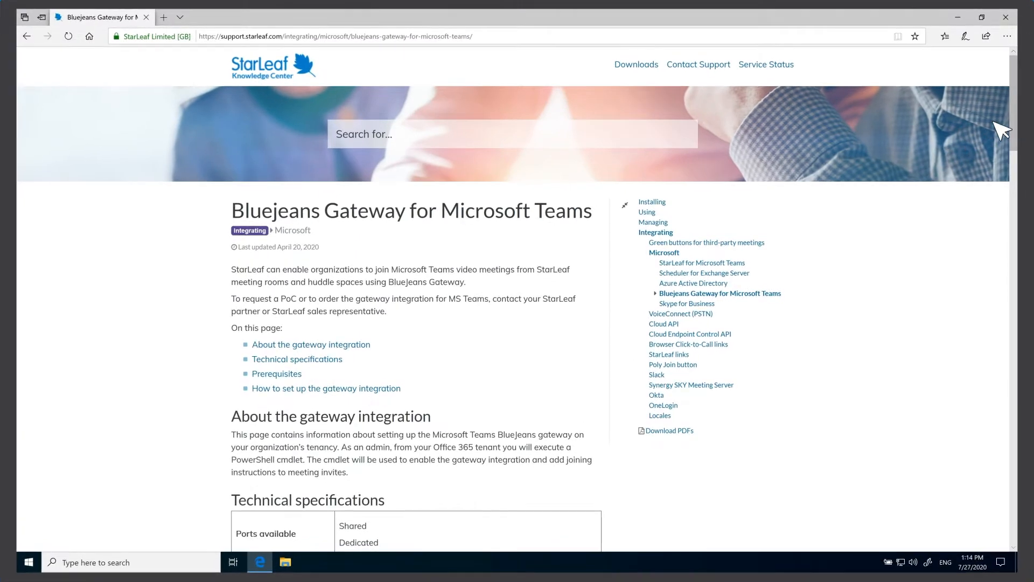
Open the 'Skype for Business Online, Windows PowerShell Module' download link from the prerequisites
scroll("down", 3)
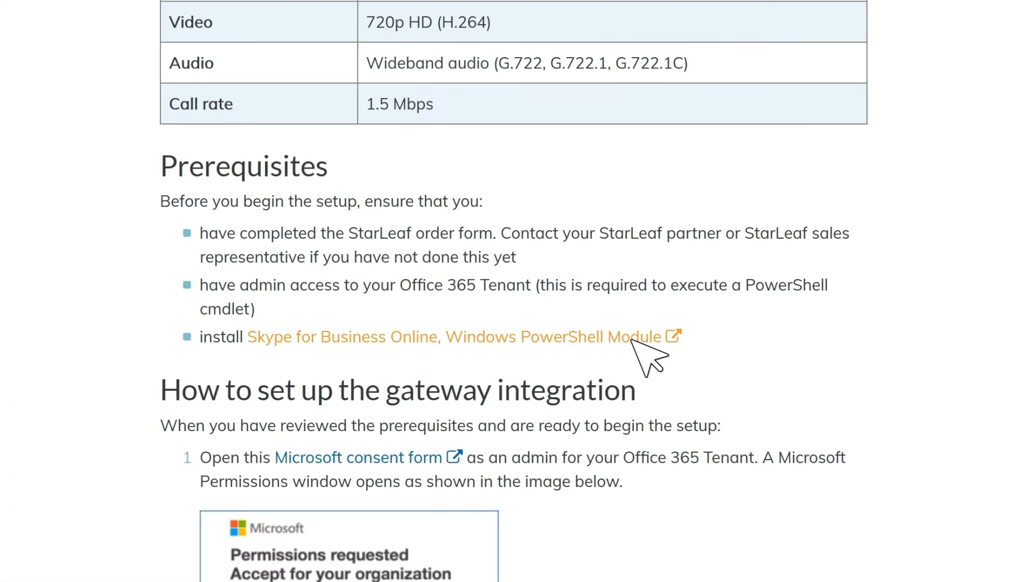
left_click(461, 336)
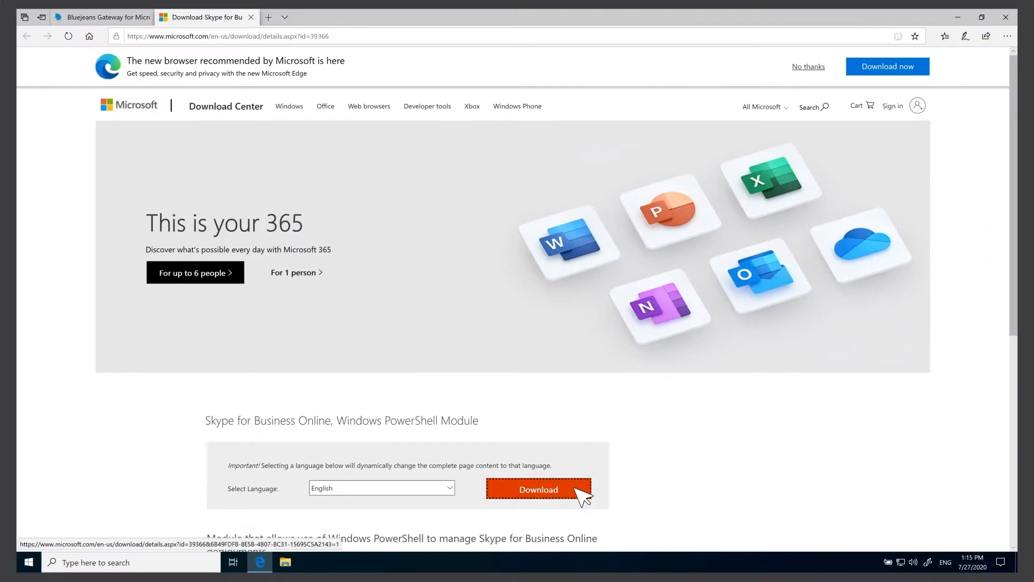
Download the Skype for Business Online PowerShell Module, install it after accepting the license, and close setup
left_click(537, 488)
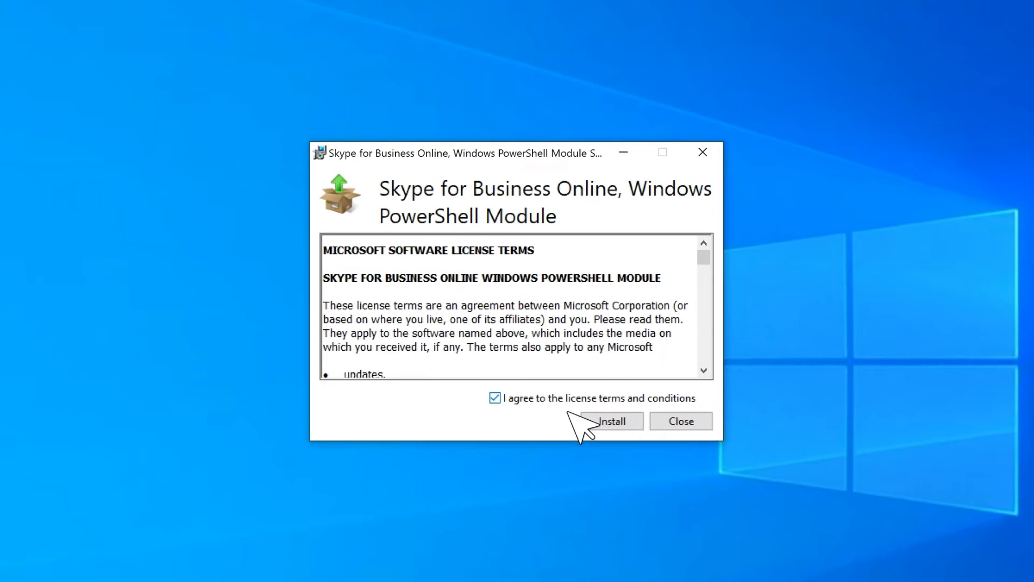
left_click(611, 420)
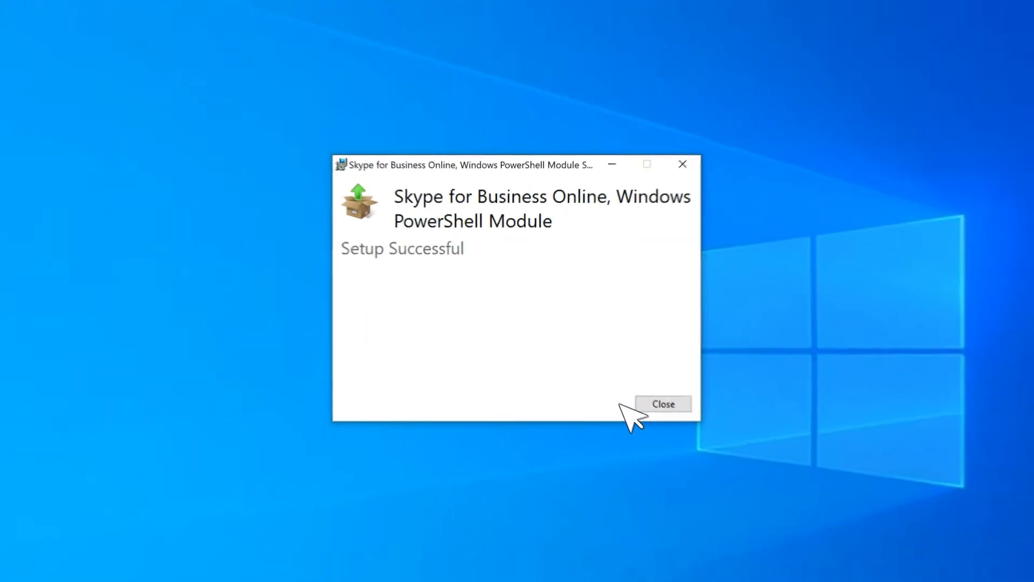
left_click(662, 404)
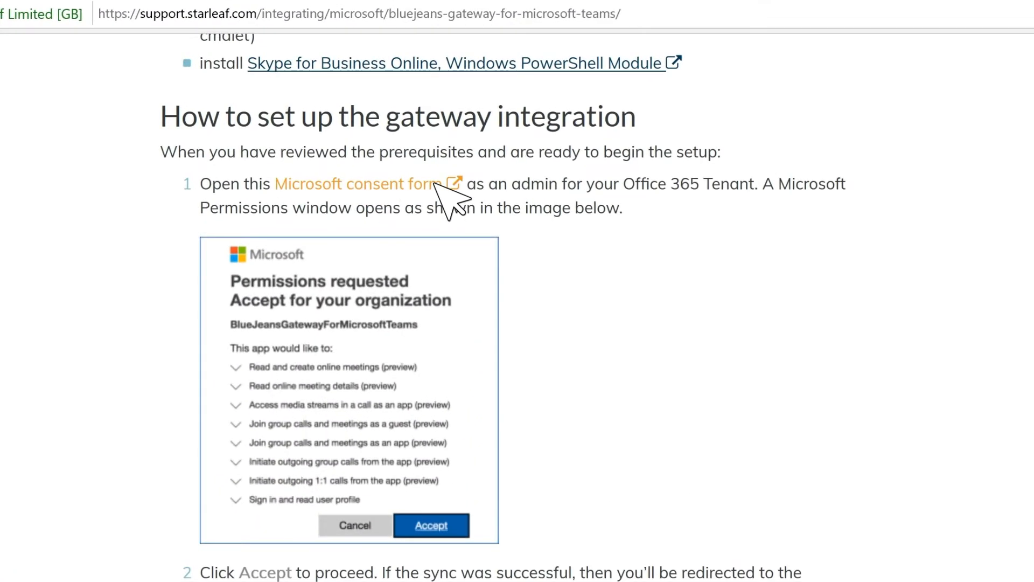
left_click(355, 183)
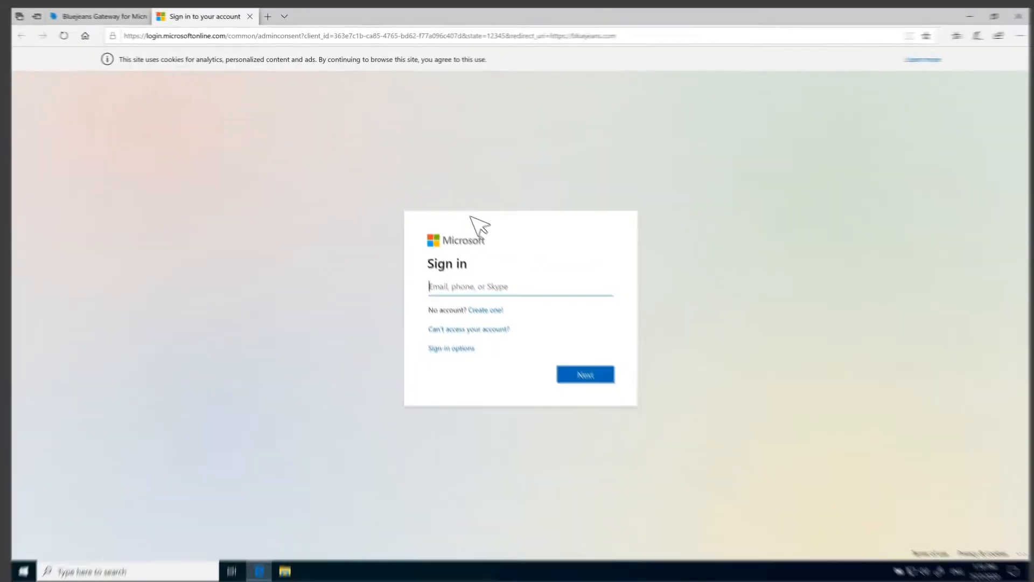
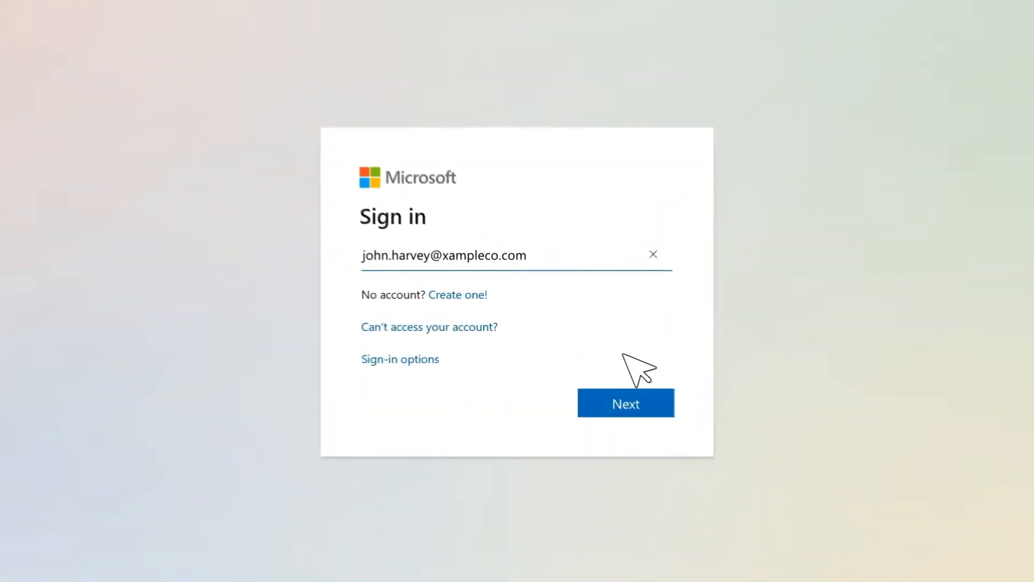
left_click(625, 403)
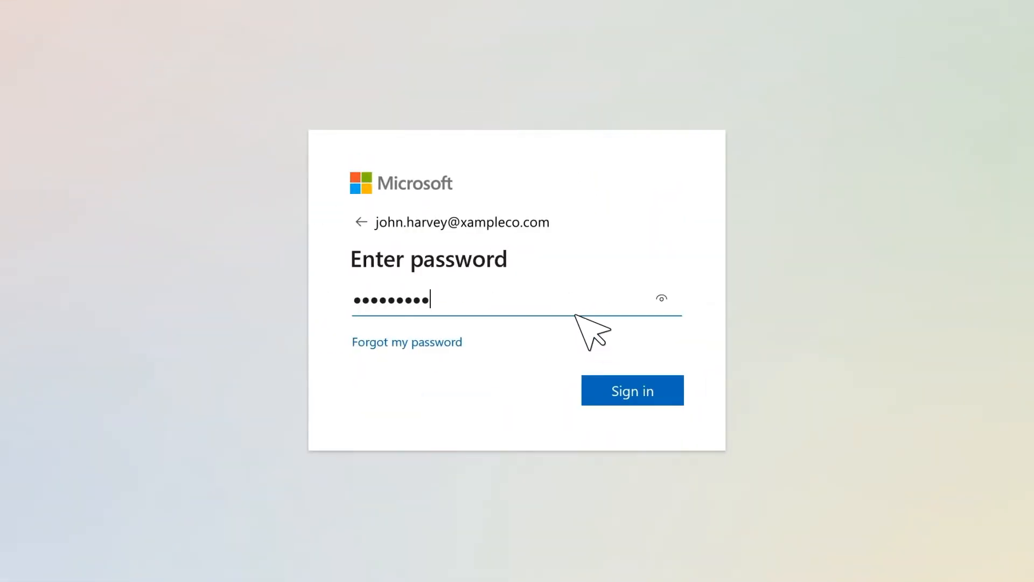
left_click(631, 390)
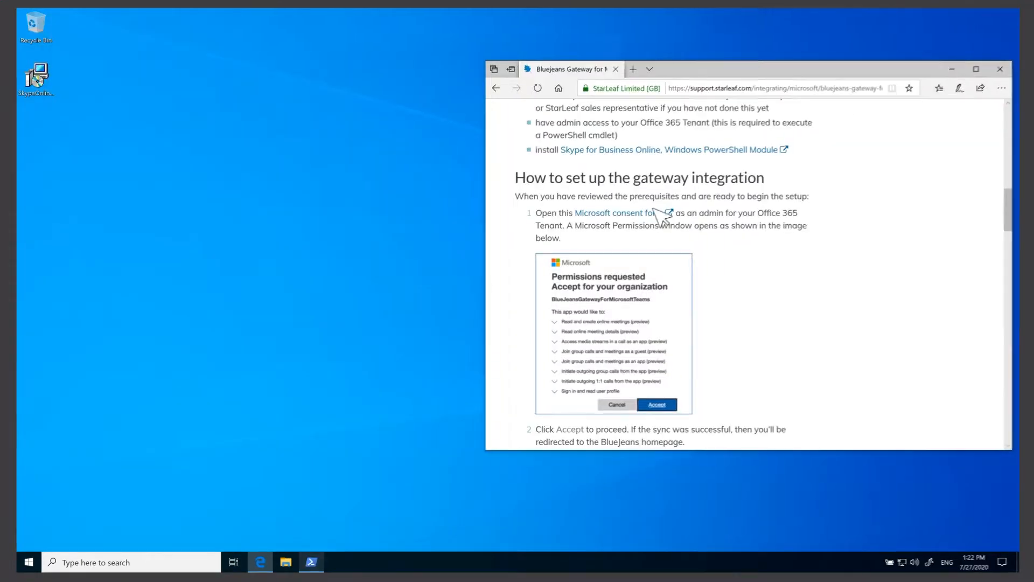
Find the Windows PowerShell app group in the Start menu's installed apps
left_click(28, 561)
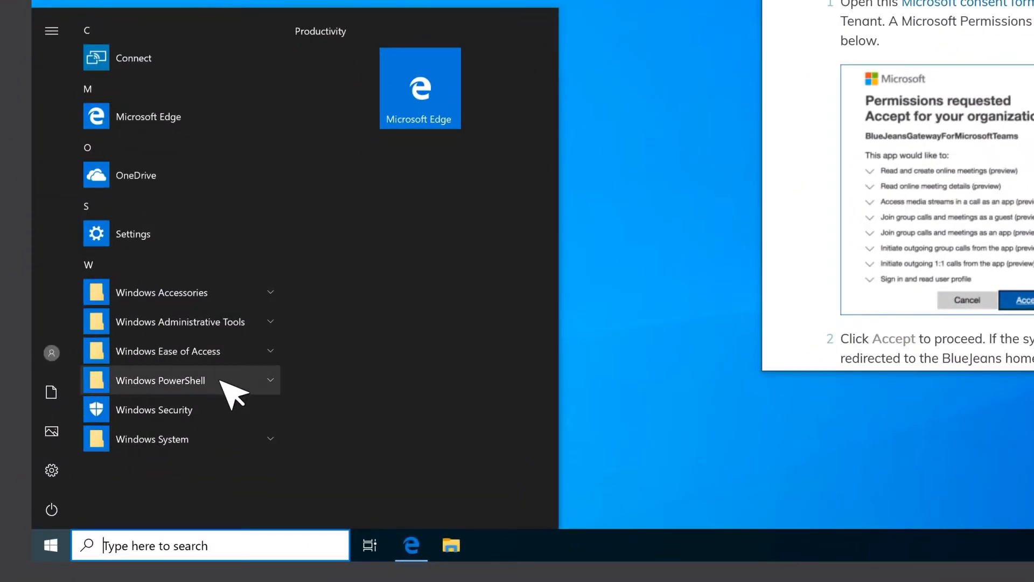
left_click(160, 379)
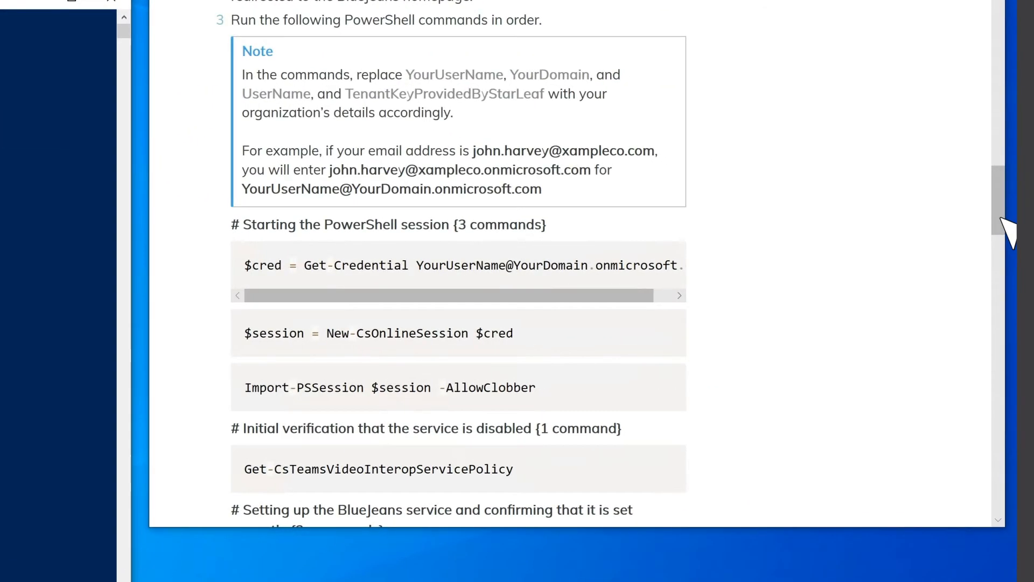
mouse_move(690, 274)
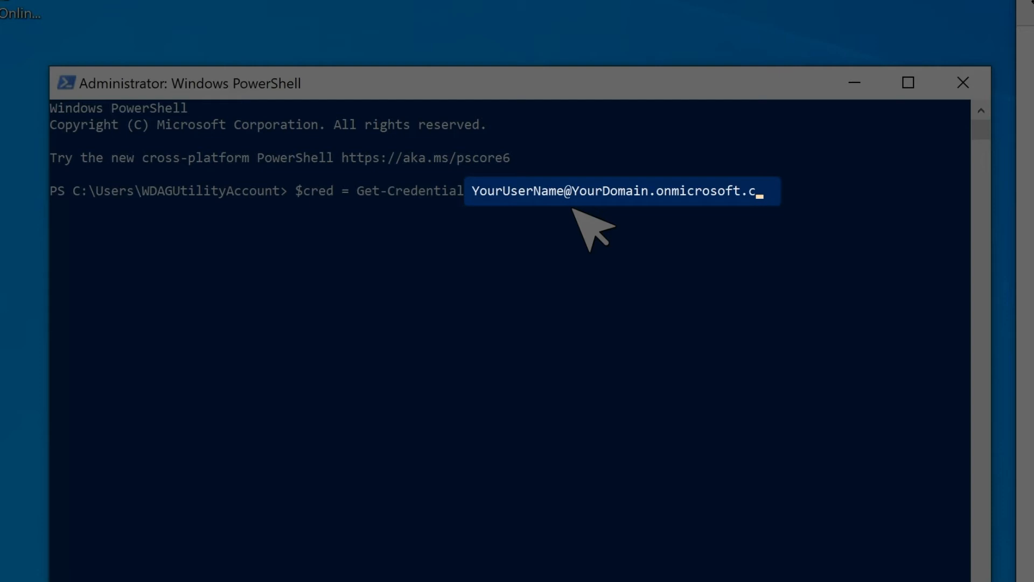
type("Y")
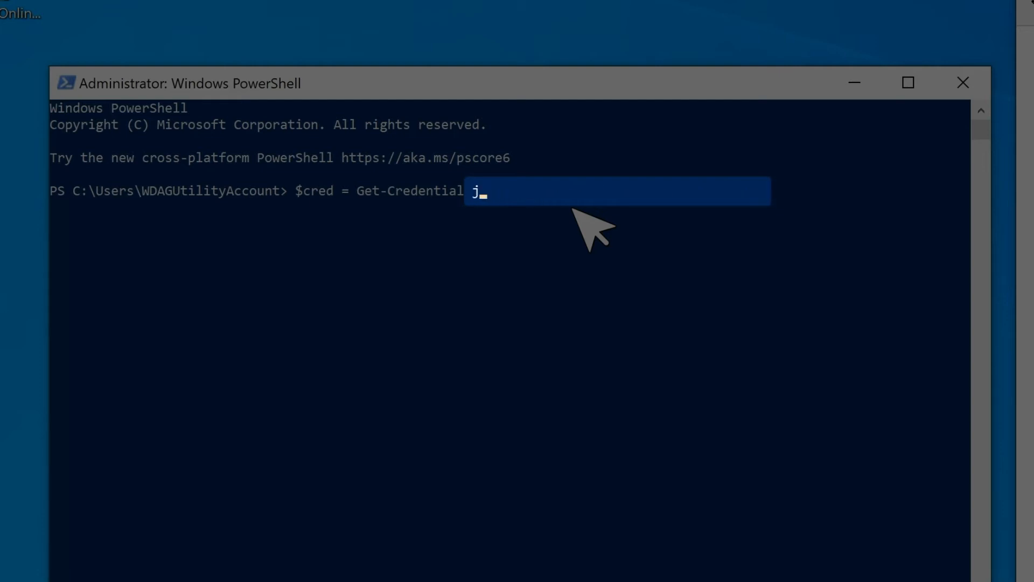
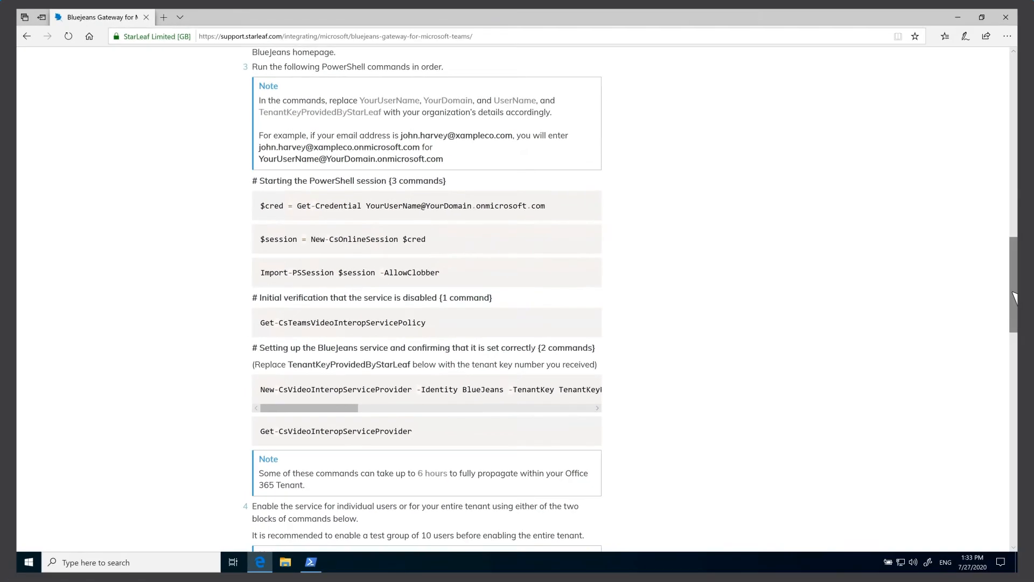
scroll("down", 3)
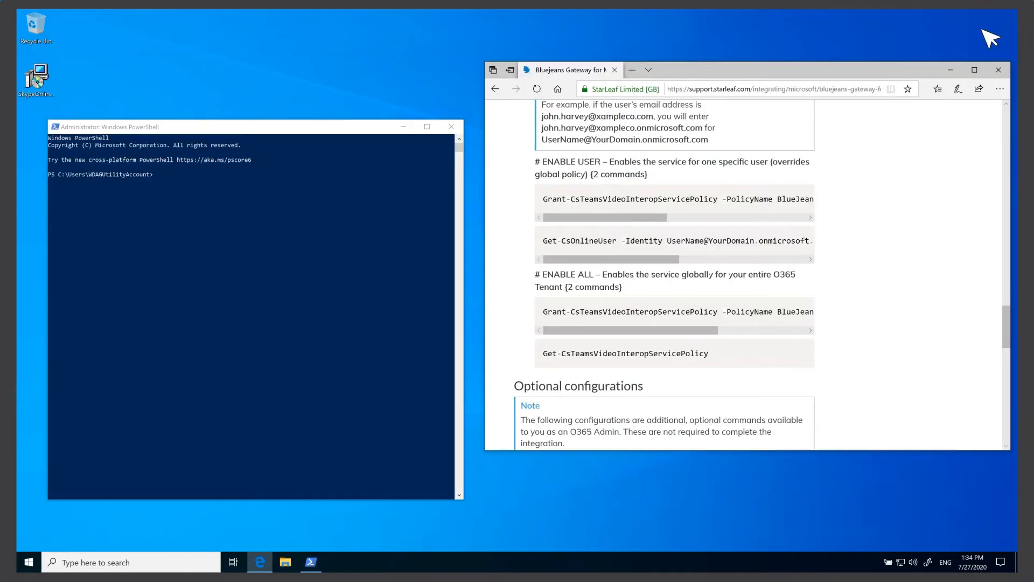
left_click(809, 199)
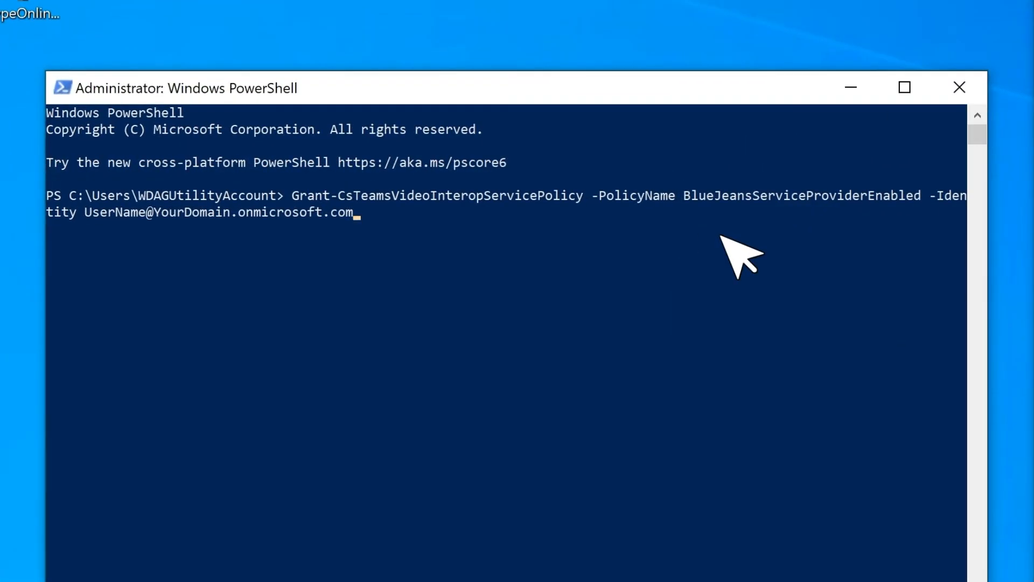
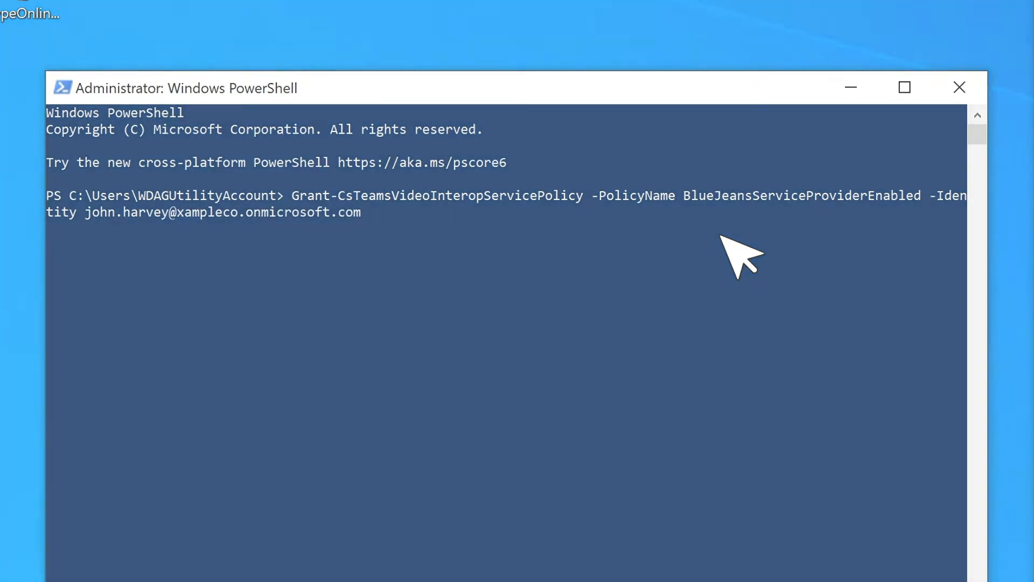